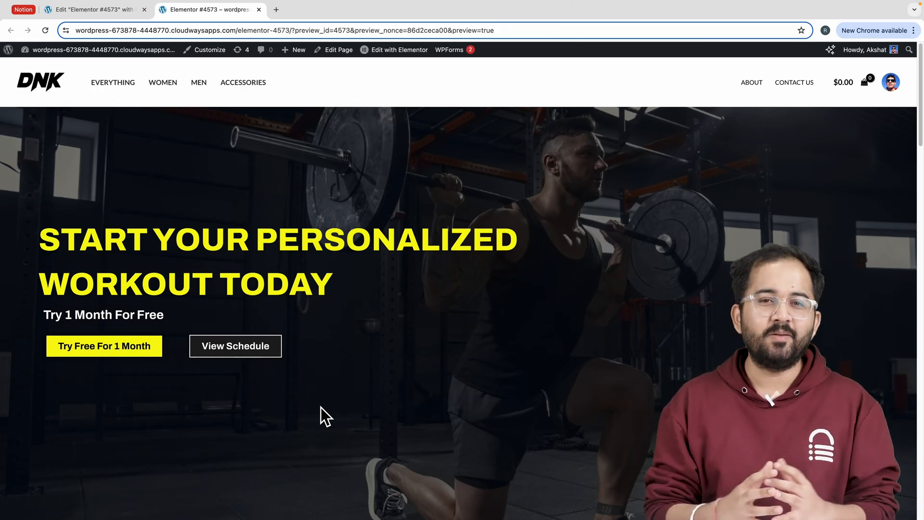
Step: Create a new WordPress page from the Dashboard and open it in the Elementor editor
scroll("down", 3)
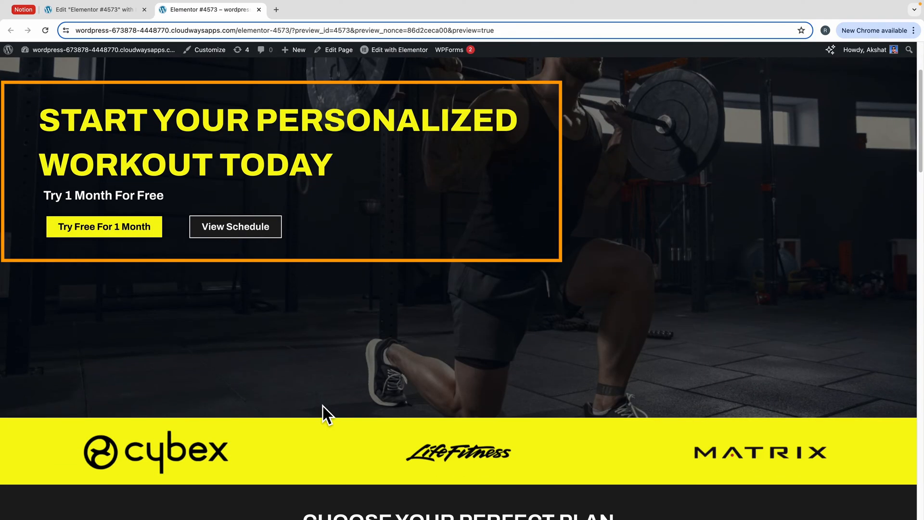
scroll("down", 3)
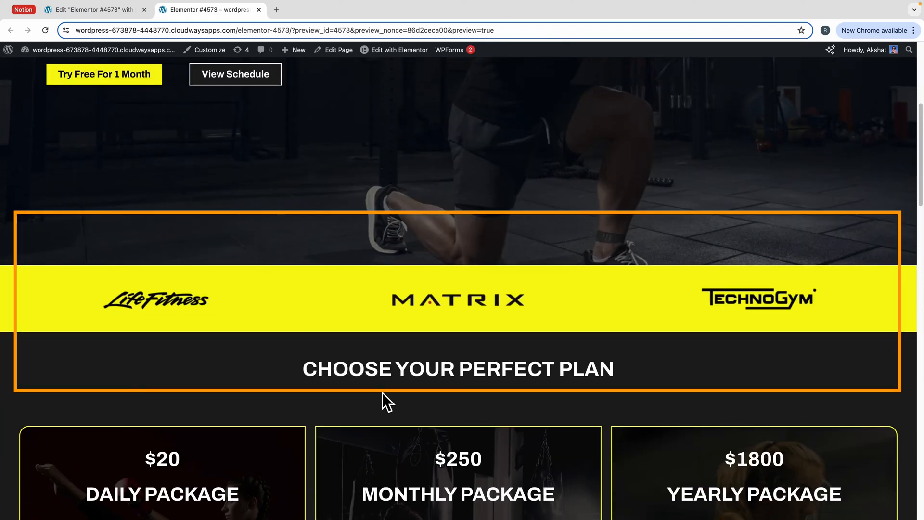
scroll("down", 3)
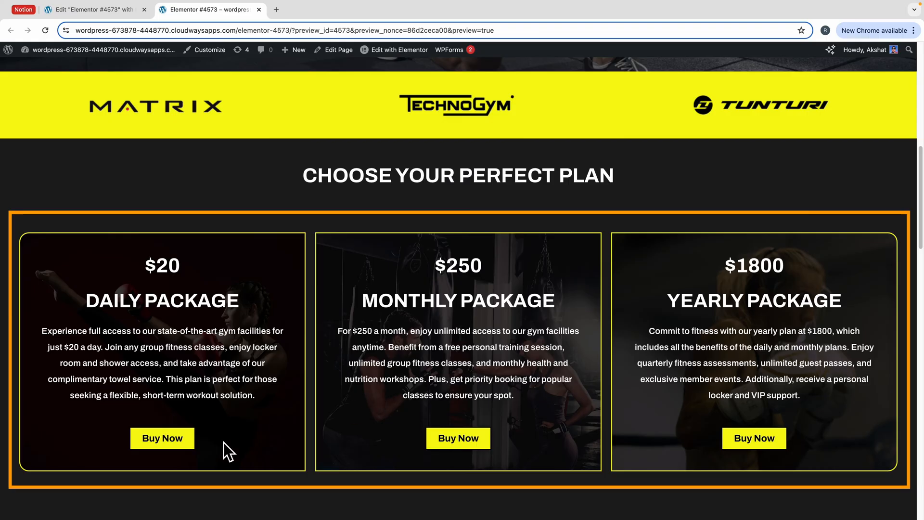
scroll("down", 3)
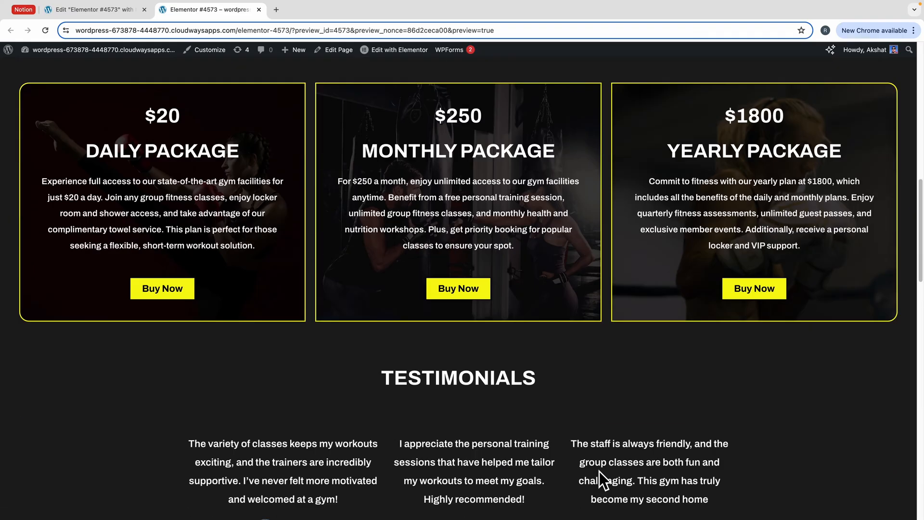
scroll("down", 3)
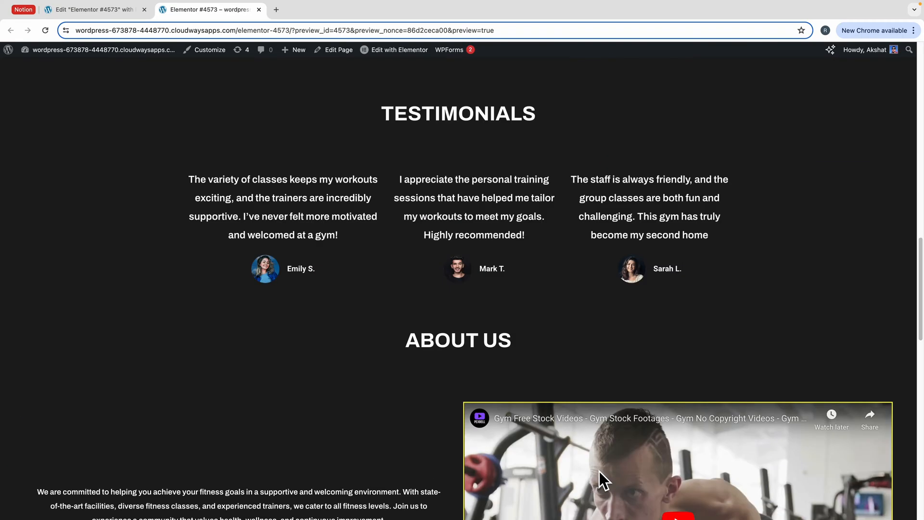
scroll("down", 3)
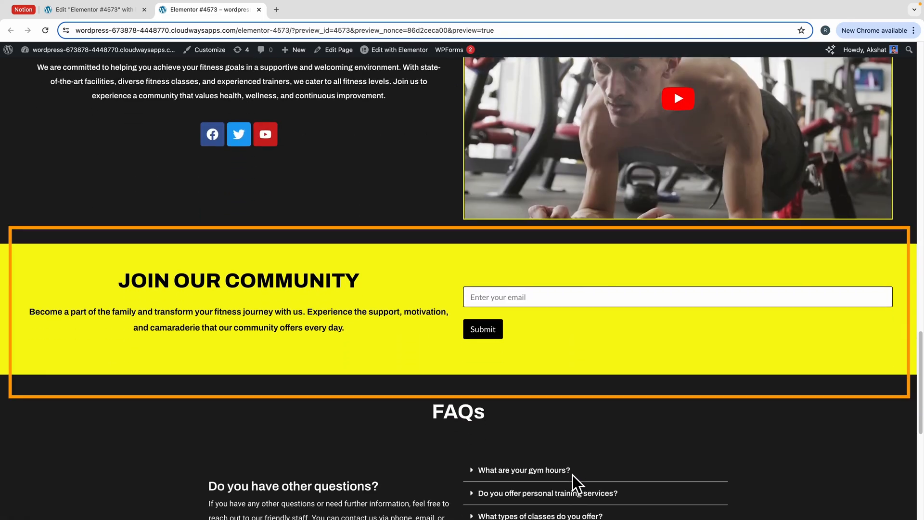
scroll("down", 3)
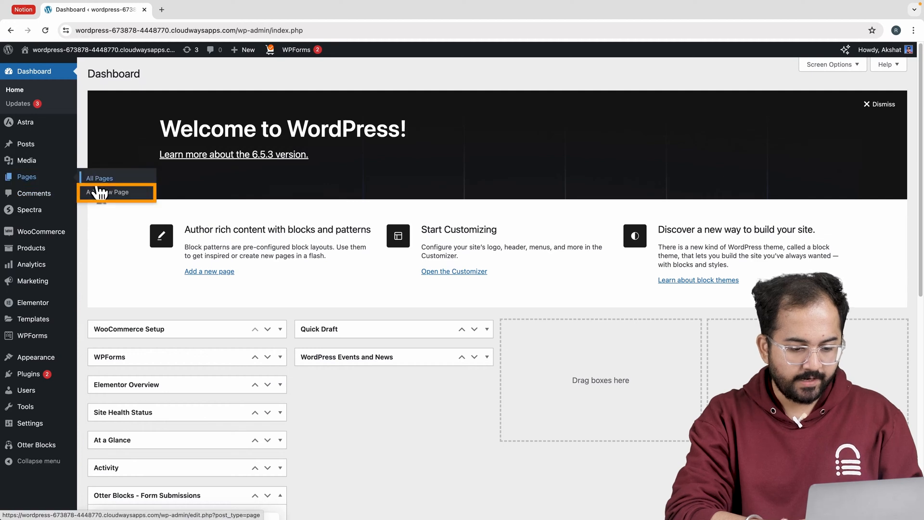
left_click(108, 193)
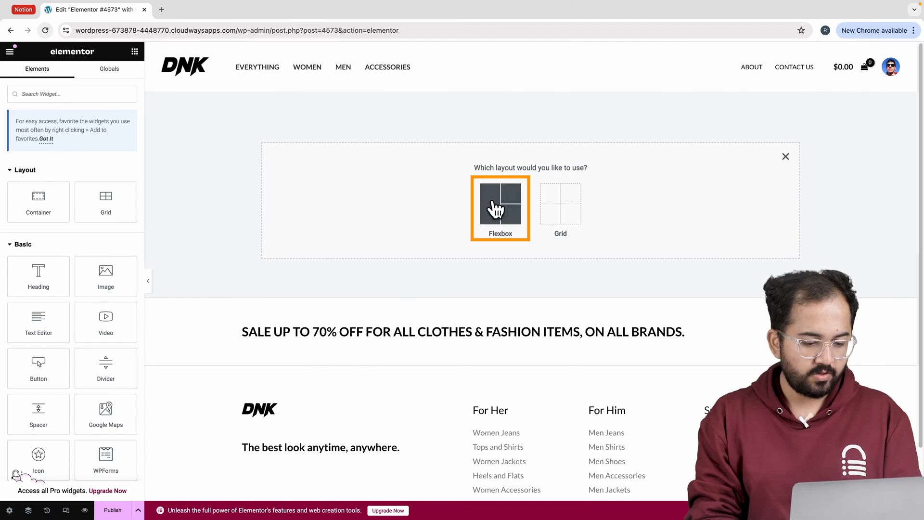
Step: Add a single-column flexbox container with the gym photo as a No-repeat, Cover background
left_click(499, 206)
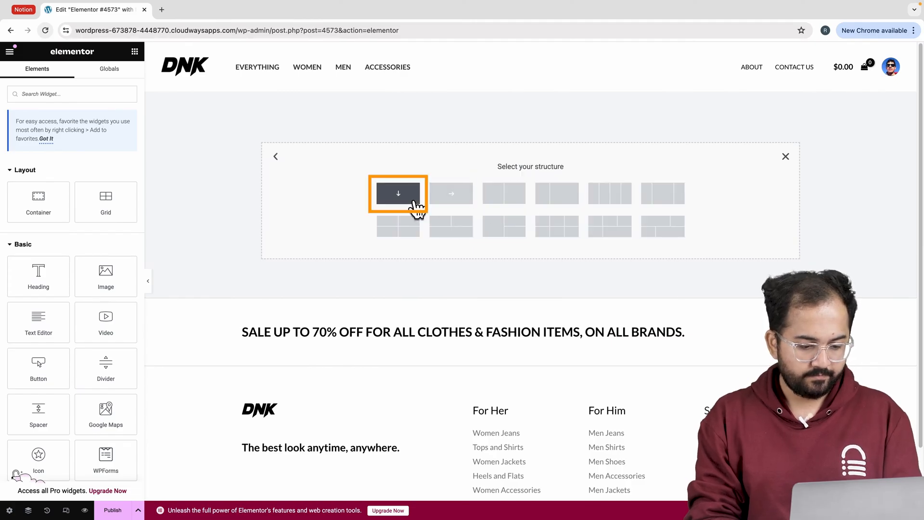
left_click(397, 193)
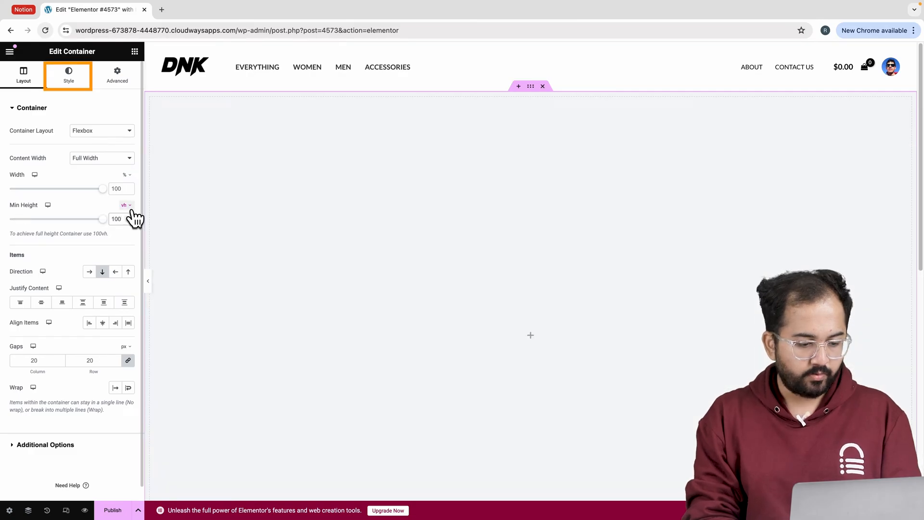
left_click(68, 75)
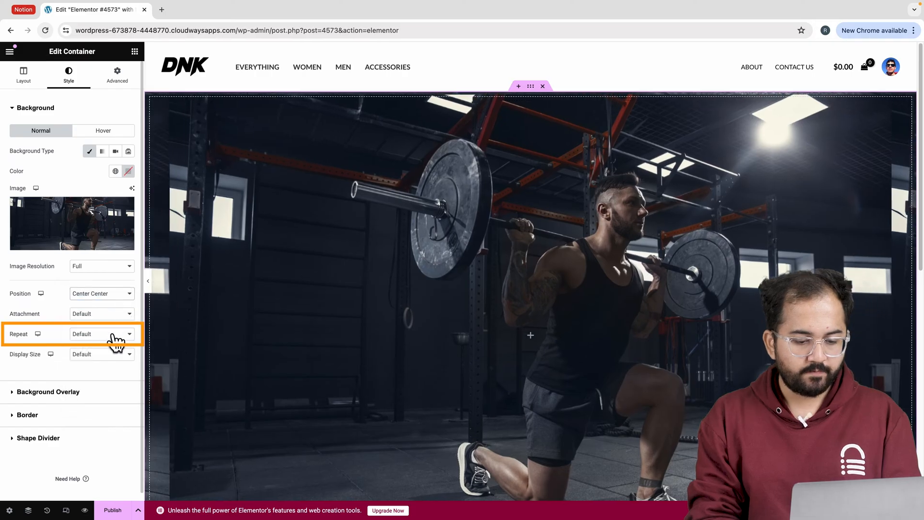
left_click(101, 355)
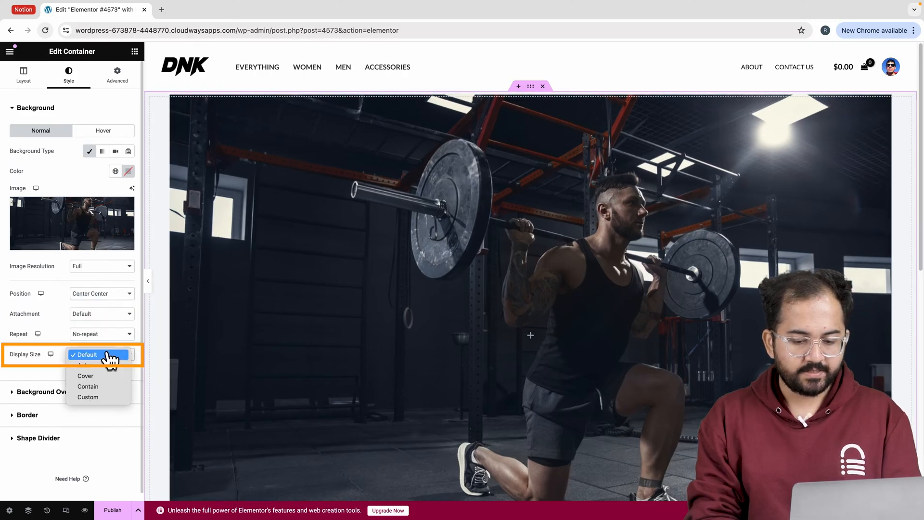
left_click(84, 376)
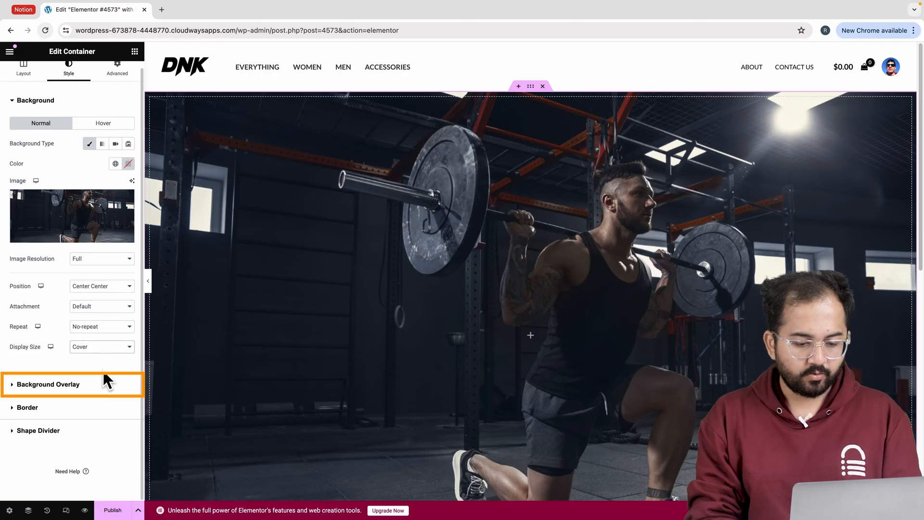
Step: Darken the background photo with a solid black Background Overlay
left_click(48, 384)
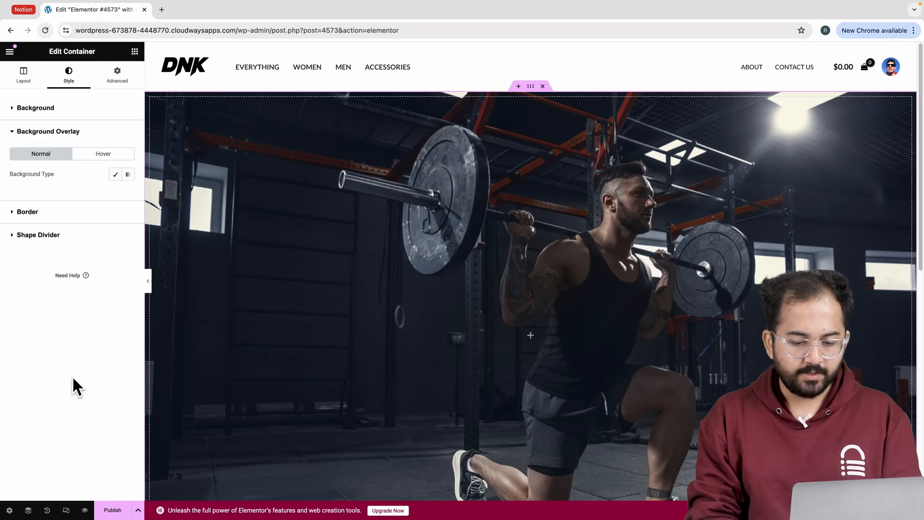
left_click(116, 174)
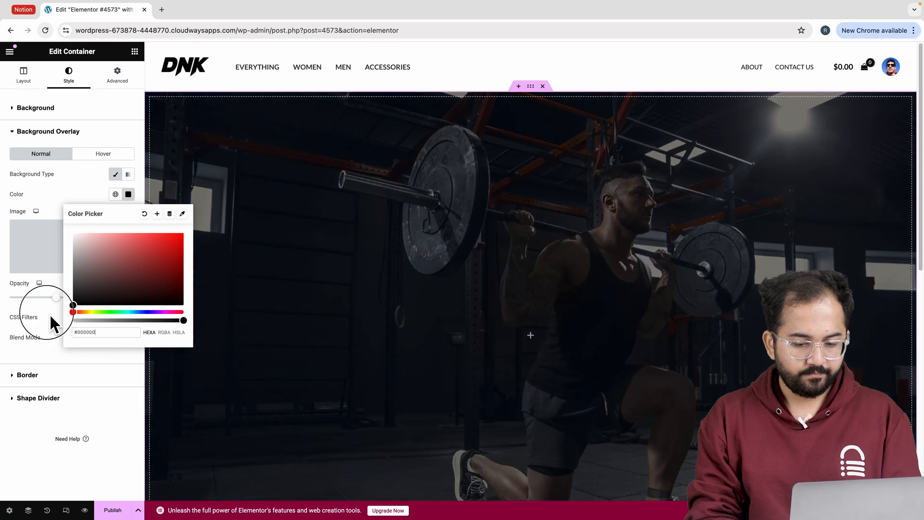
left_click(117, 72)
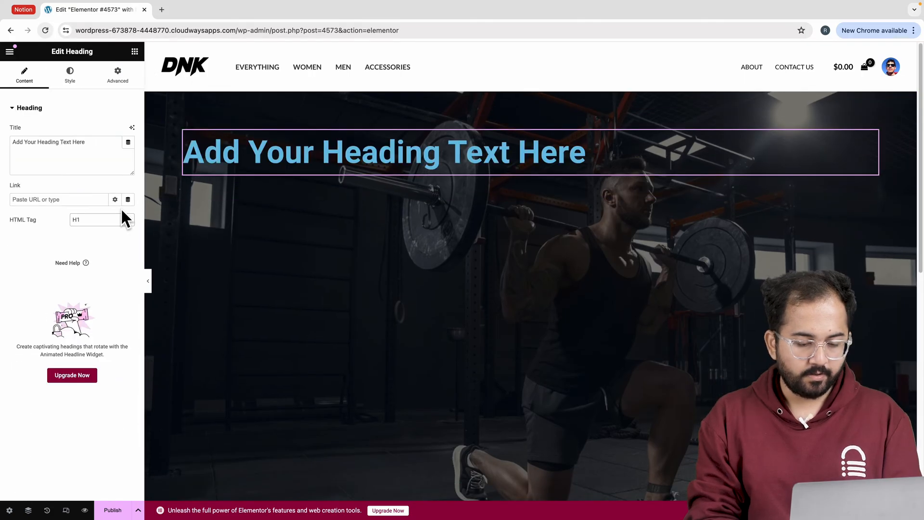
Step: Add the yellow hero headline, free-trial subtext and a Try Free For 1 Month button with weight 700, size 19
type("START T")
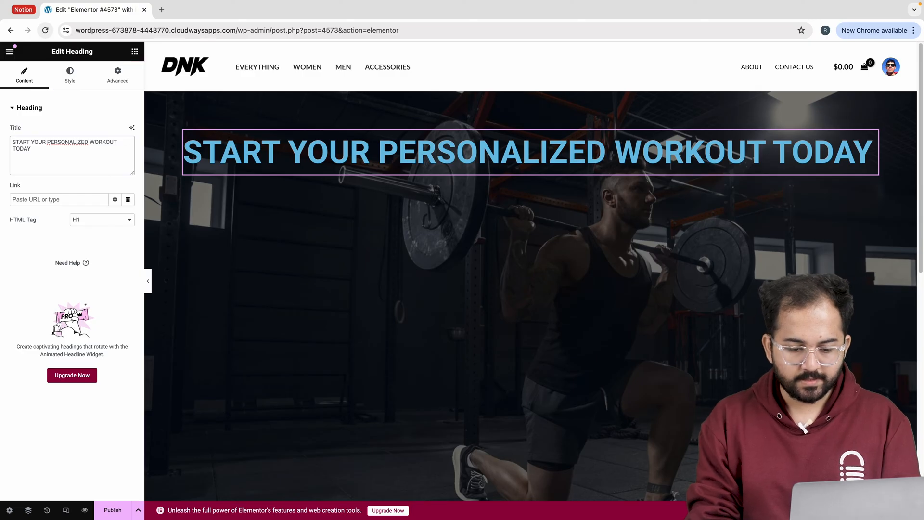
left_click(117, 74)
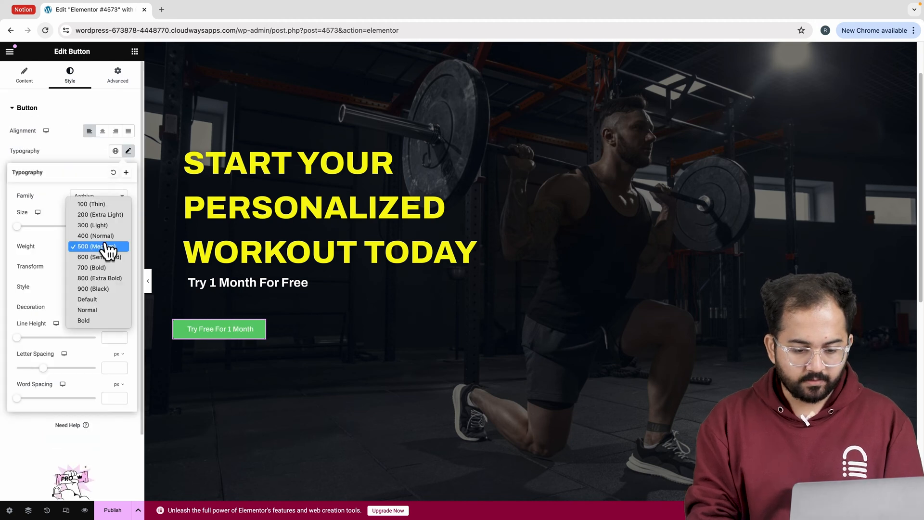
left_click(91, 268)
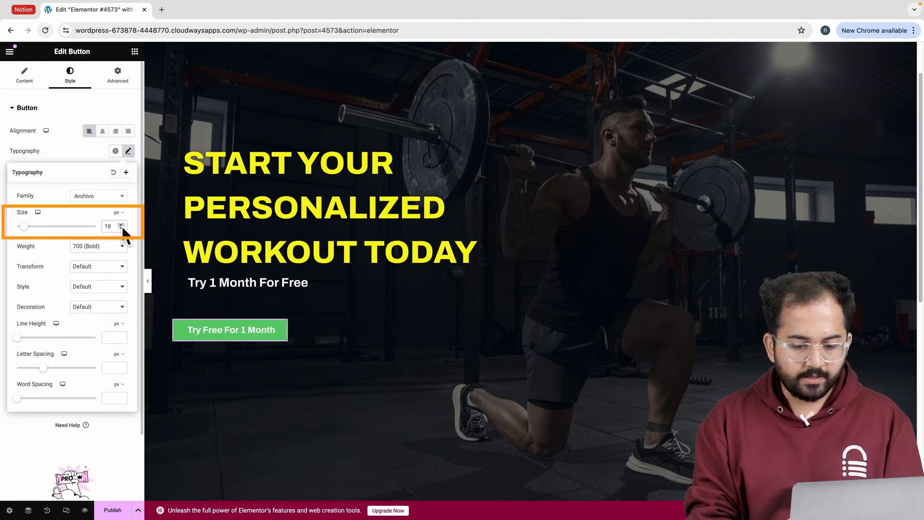
left_click(117, 75)
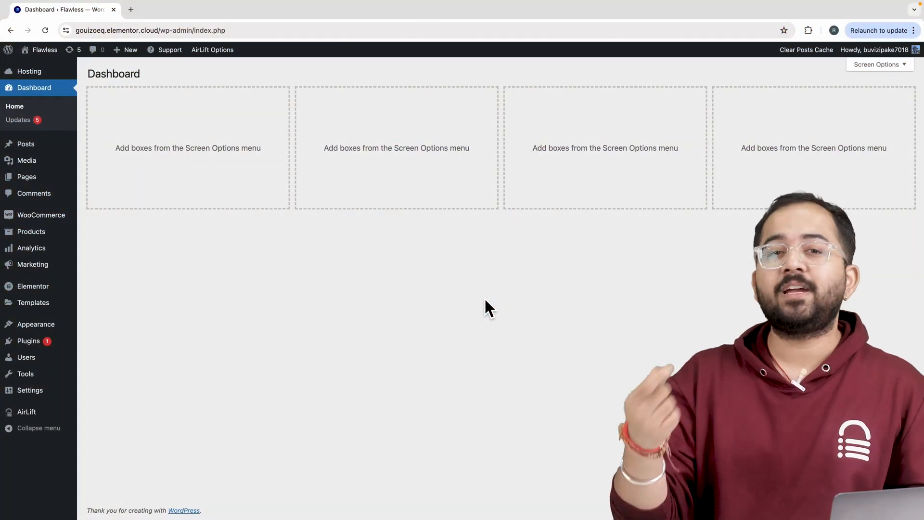
mouse_move(301, 339)
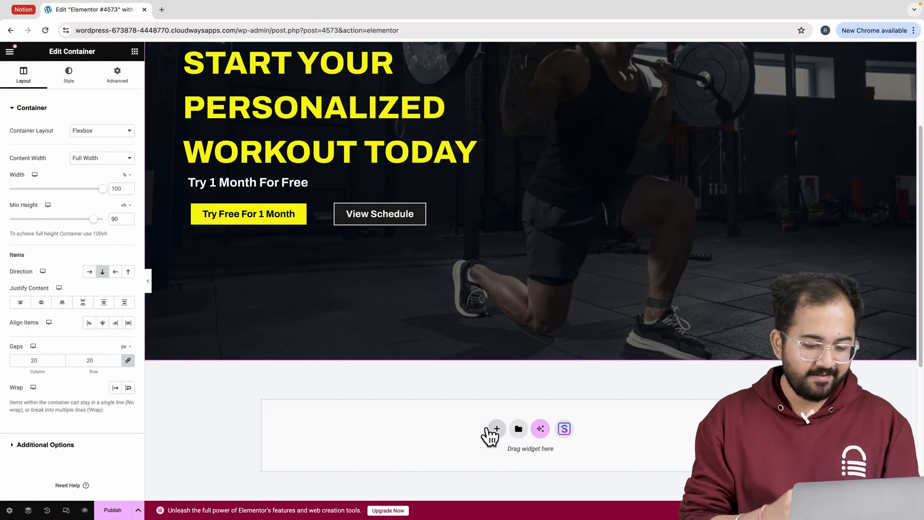
Step: Add a new full-width container below the hero with a yellow background colour
left_click(102, 158)
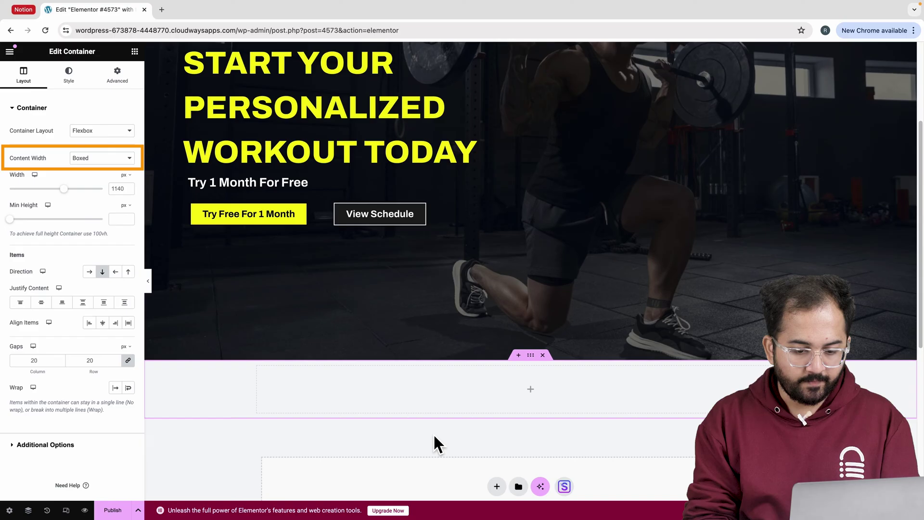
left_click(101, 158)
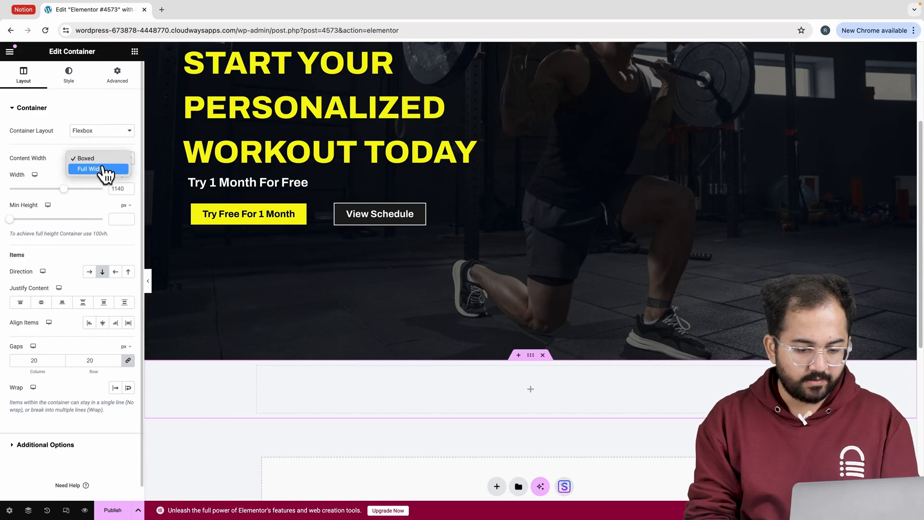
left_click(94, 169)
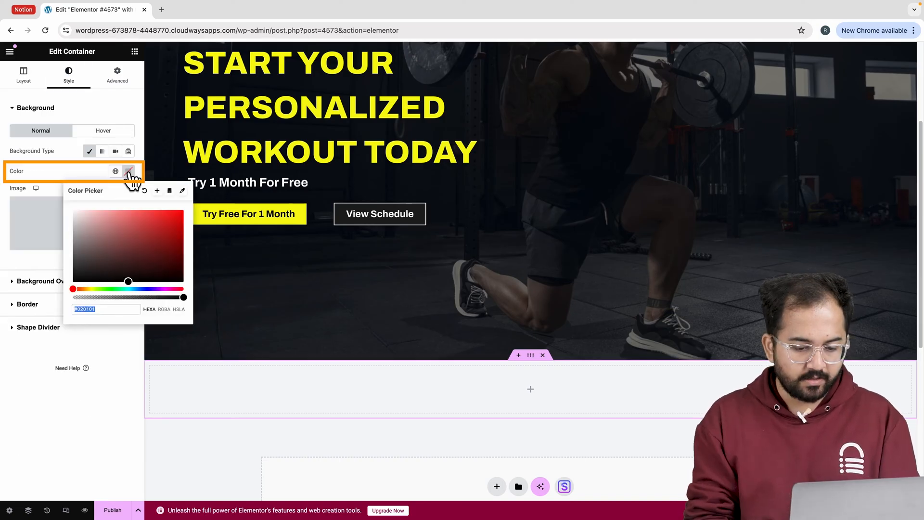
left_click(127, 171)
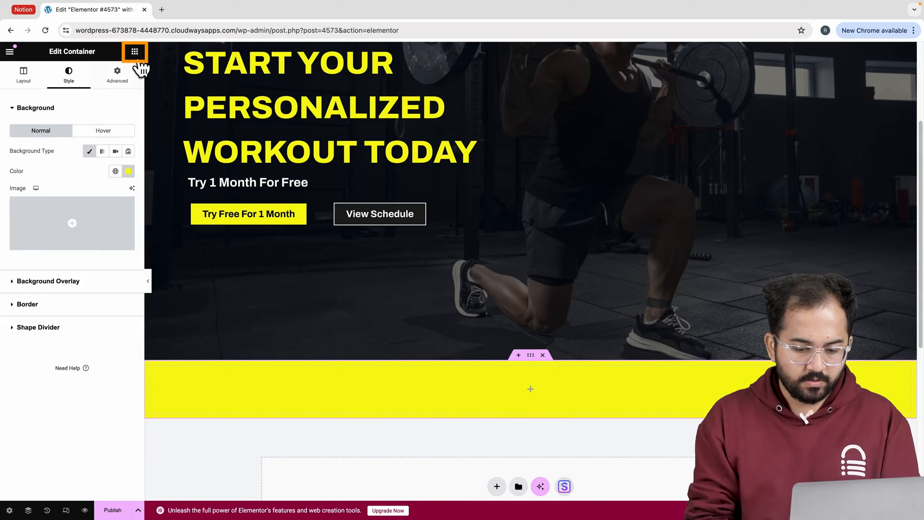
left_click(135, 51)
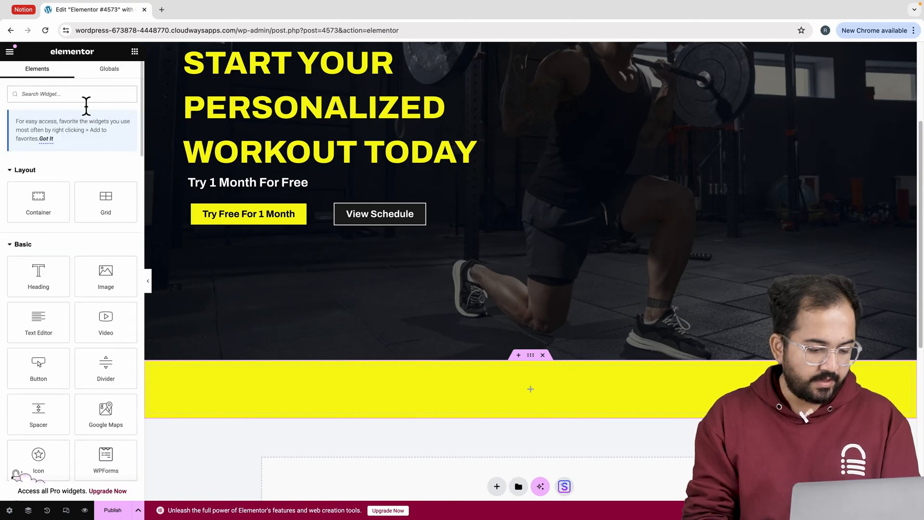
Step: Place an Image Carousel of brand logos in the yellow strip, medium 300x300 images, three slides at a time
type("image")
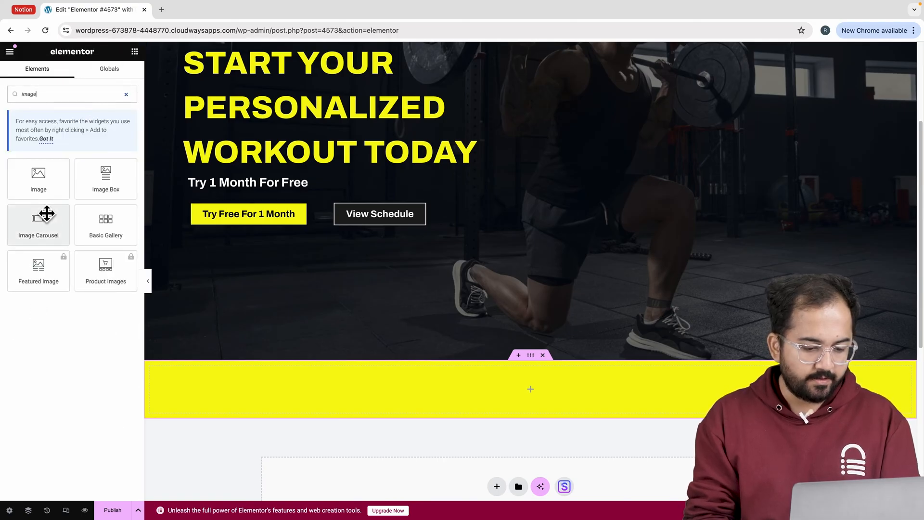
left_click_drag(39, 223, 530, 374)
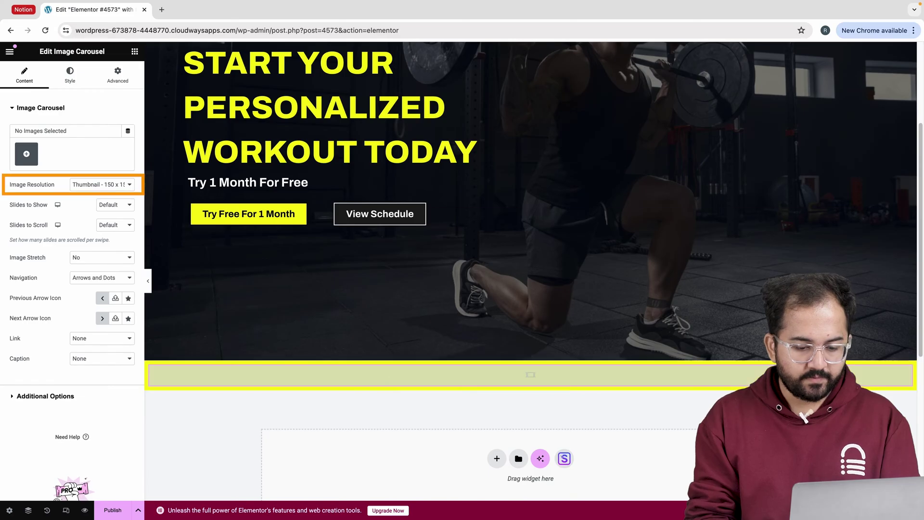
left_click(102, 184)
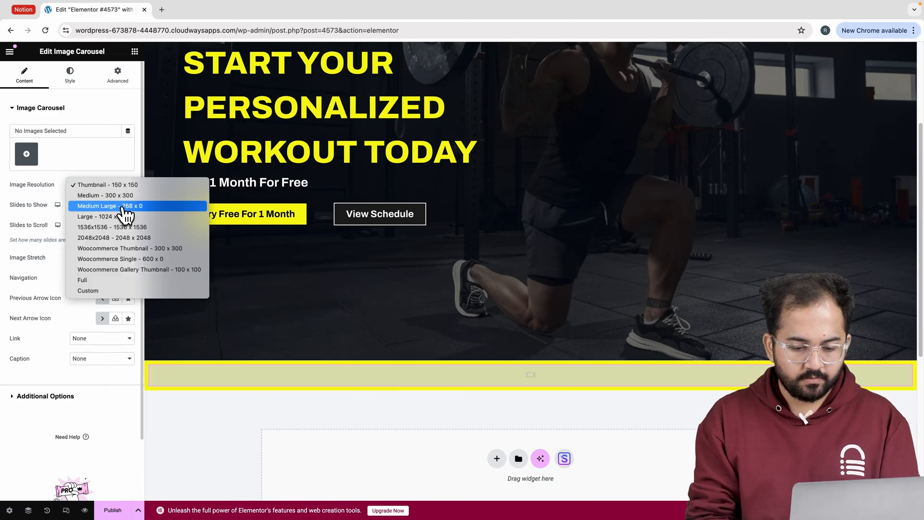
left_click(112, 205)
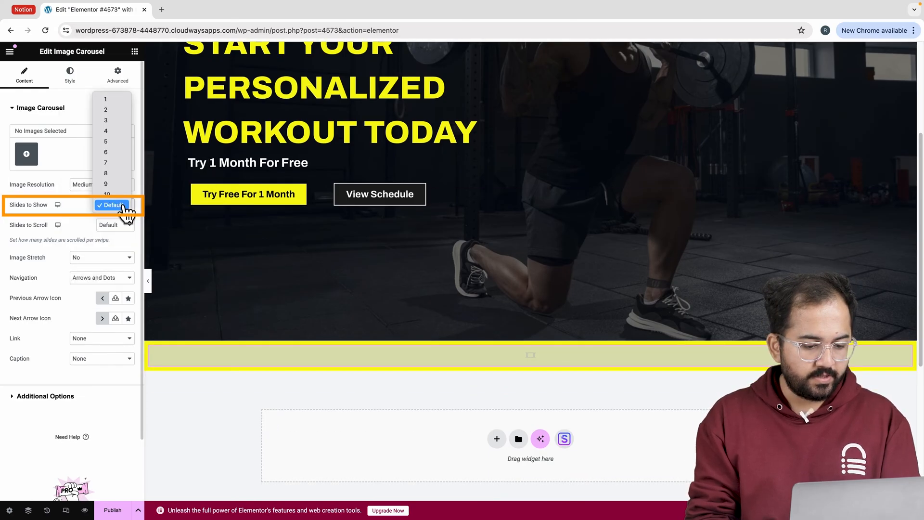
left_click(111, 206)
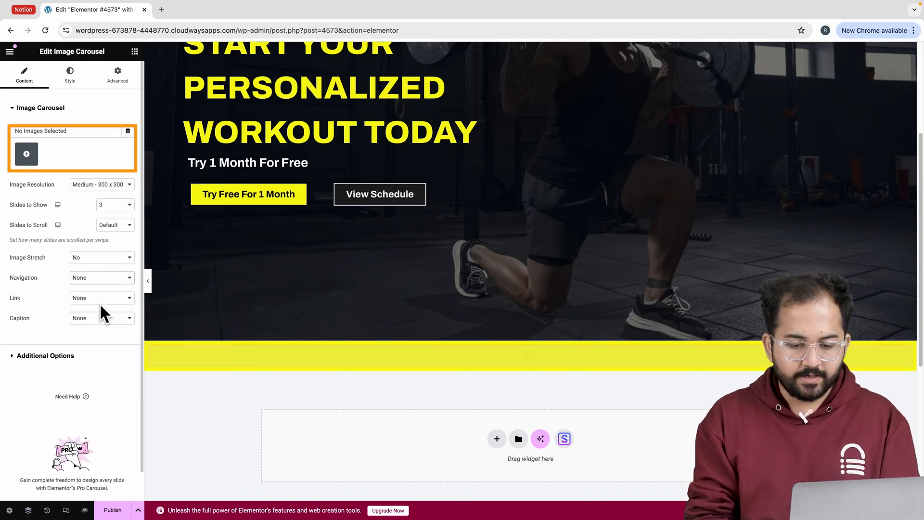
mouse_move(26, 154)
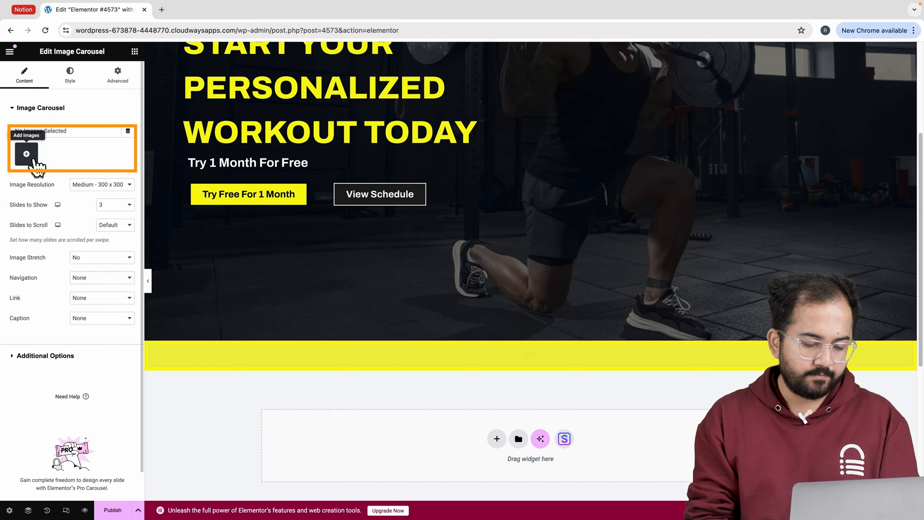
left_click(26, 153)
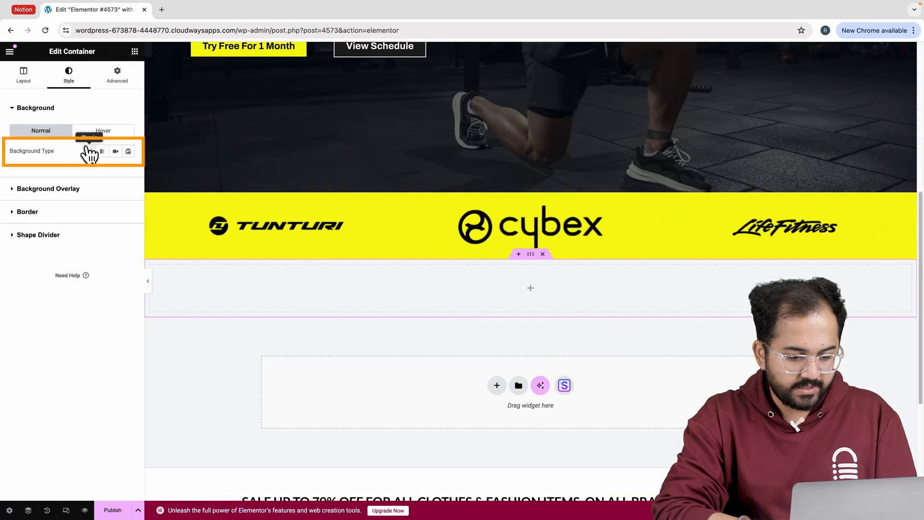
Step: Give the new section a dark background and a centred white CHOOSE YOUR PERFECT PLAN heading
left_click(90, 151)
type("C")
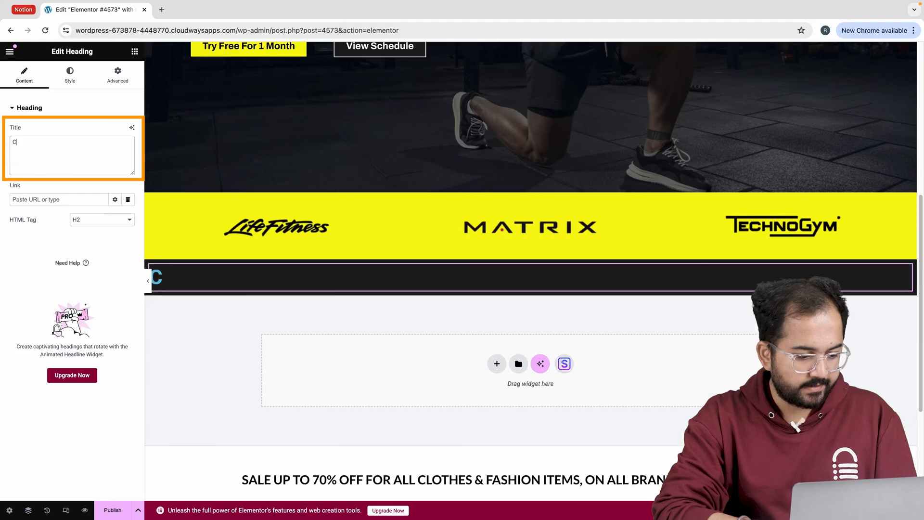
type("HOOSE YOUR PERFECT PLAN")
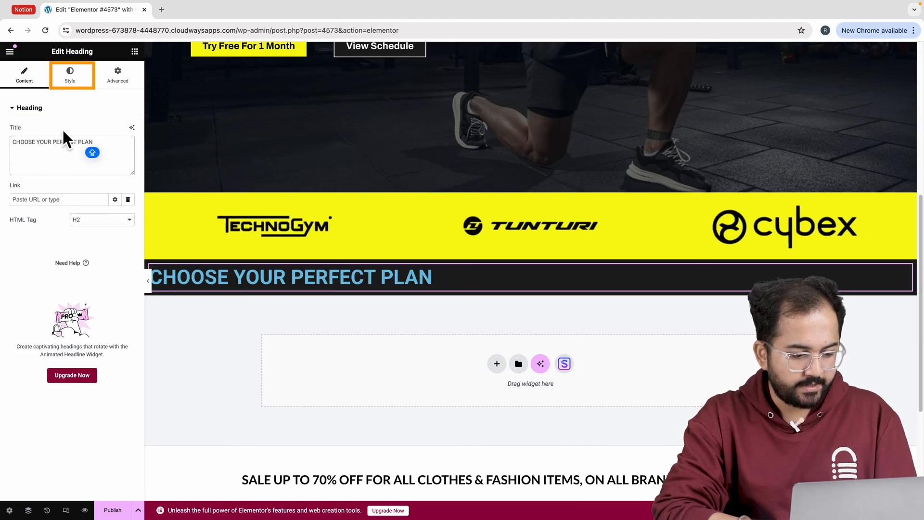
left_click(70, 75)
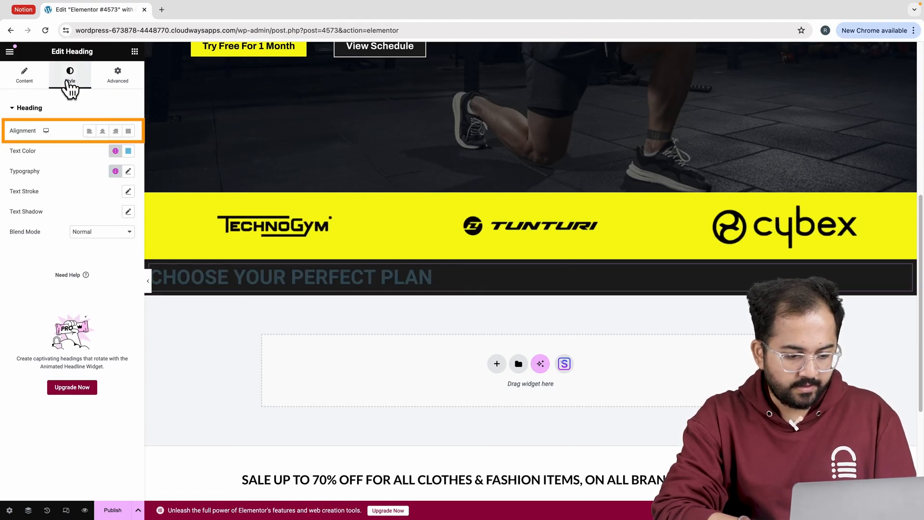
left_click(118, 75)
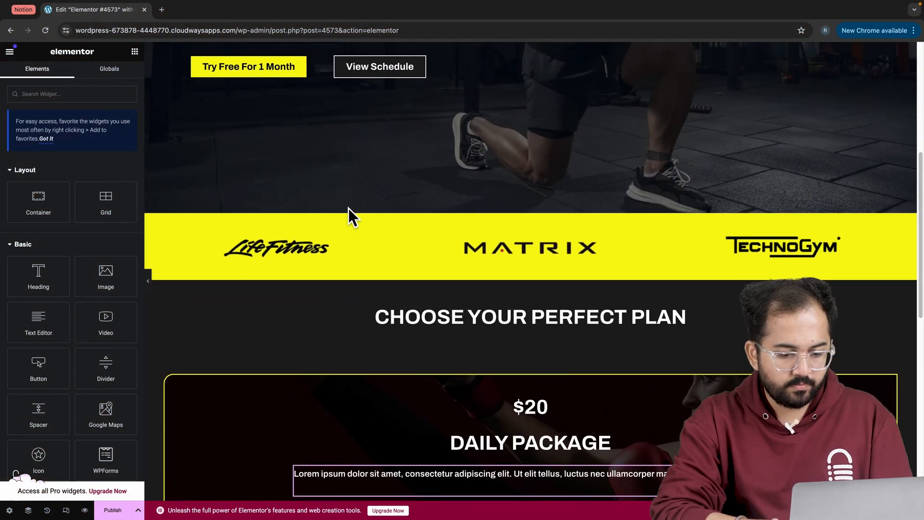
Step: Add a Buy Now button to the Daily Package pricing card and duplicate the card for the other plans
left_click(249, 66)
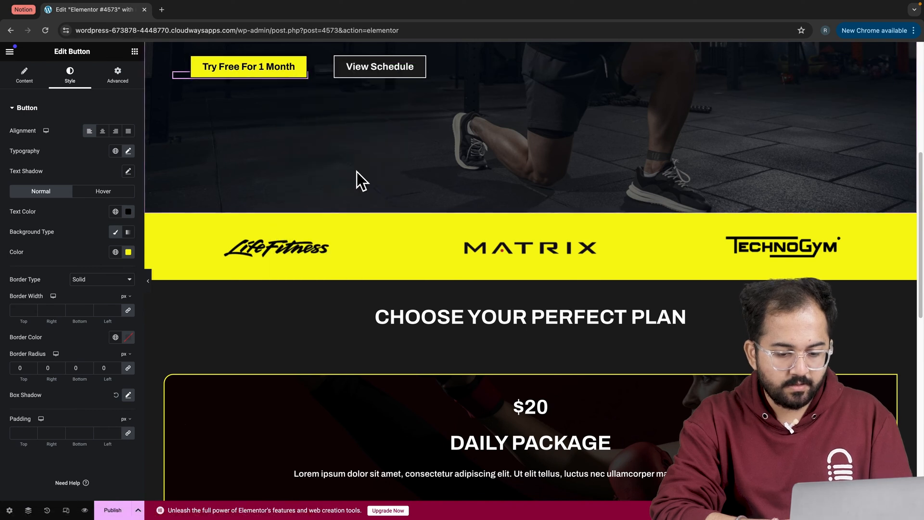
scroll("down", 3)
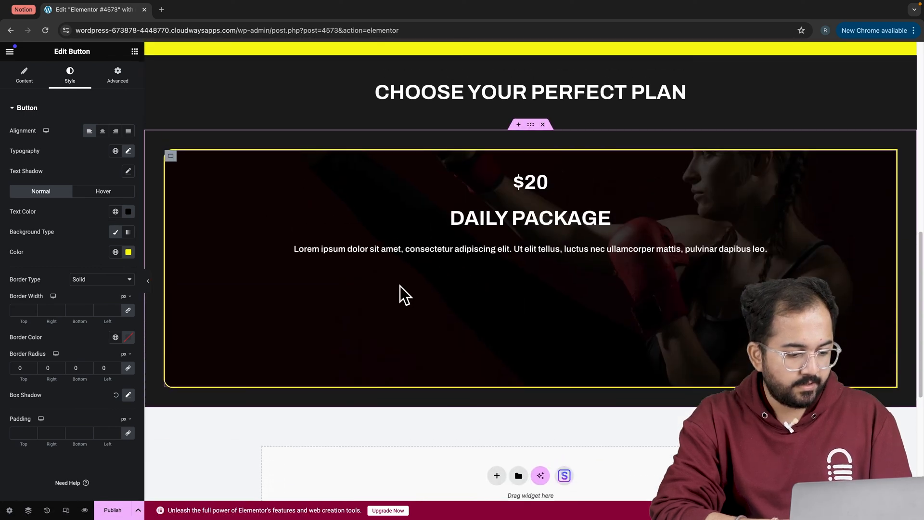
left_click(24, 75)
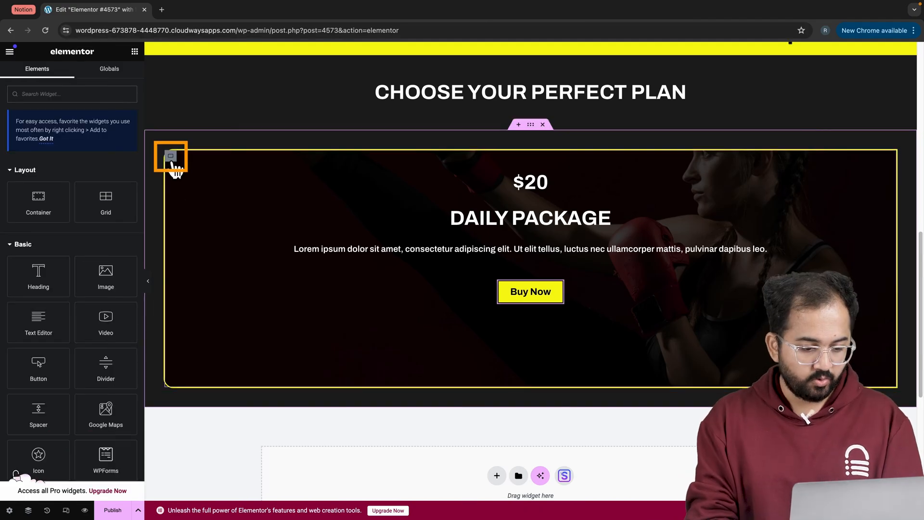
right_click(170, 157)
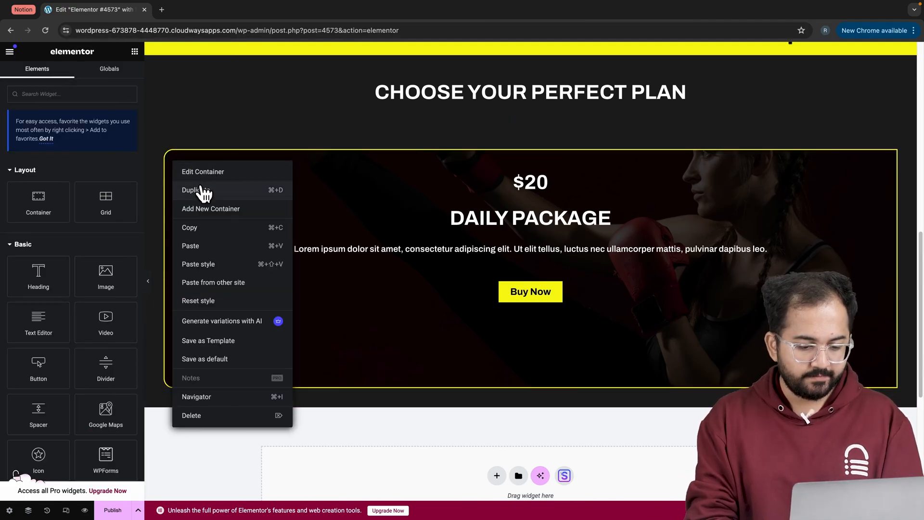
left_click(203, 172)
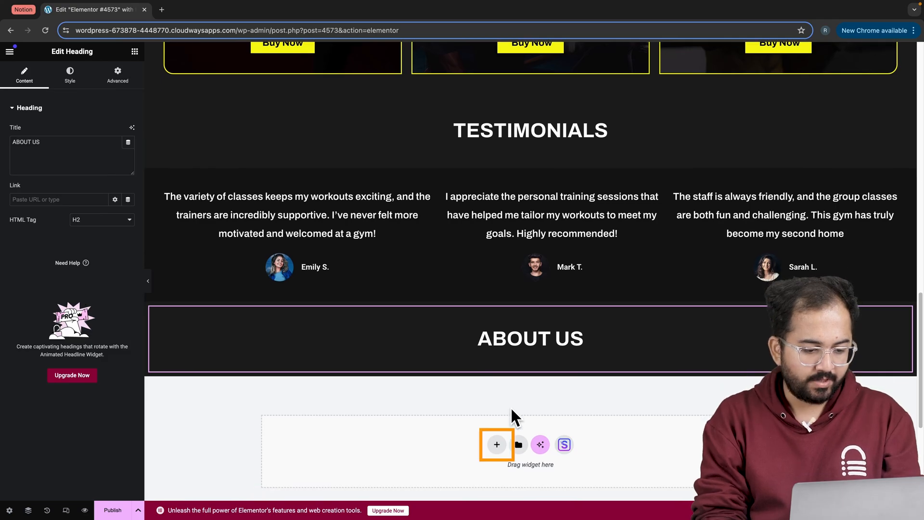
Step: Add a two-column About Us row with a text block in the left column and search for Social Icons
left_click(497, 445)
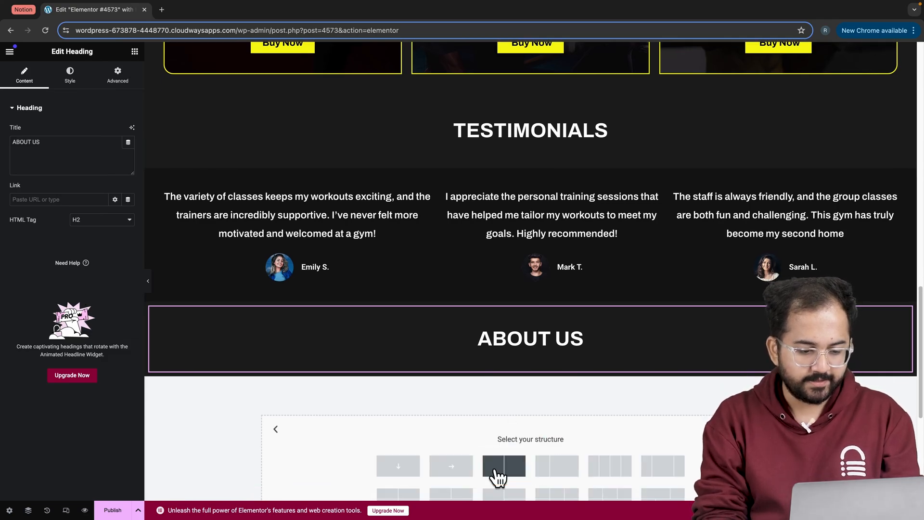
left_click(494, 468)
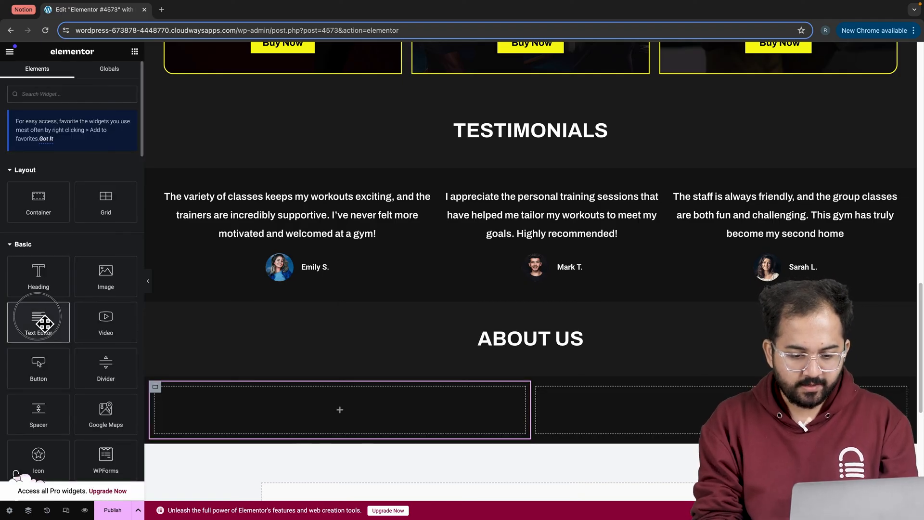
left_click_drag(37, 321, 339, 409)
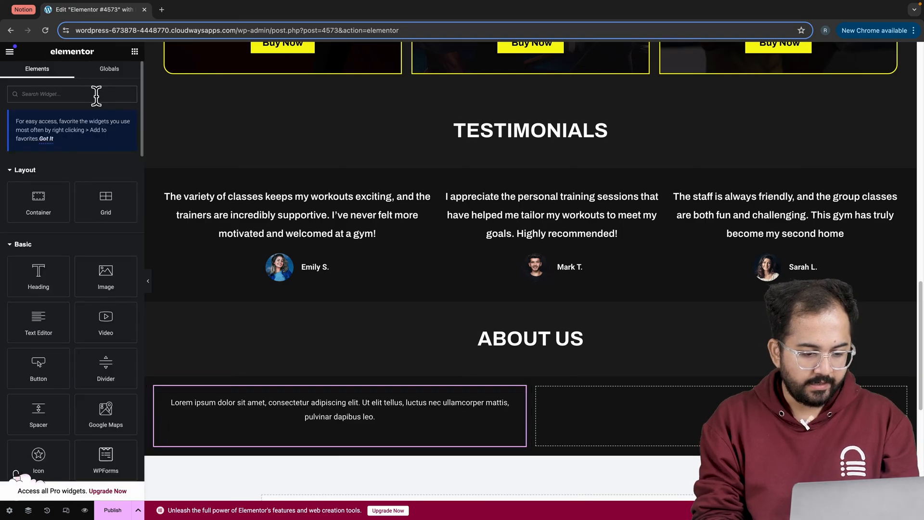
type("socia")
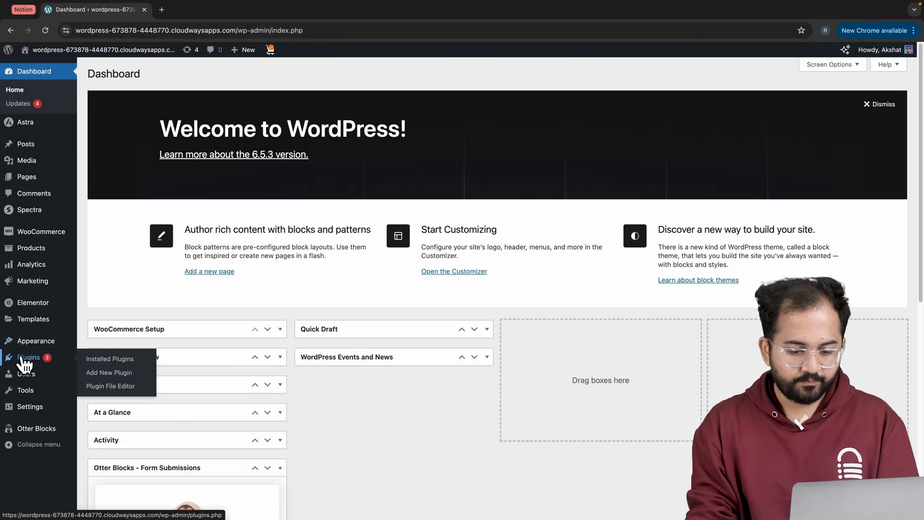
Step: Install and activate the WPForms plugin from Add New Plugin
left_click(109, 372)
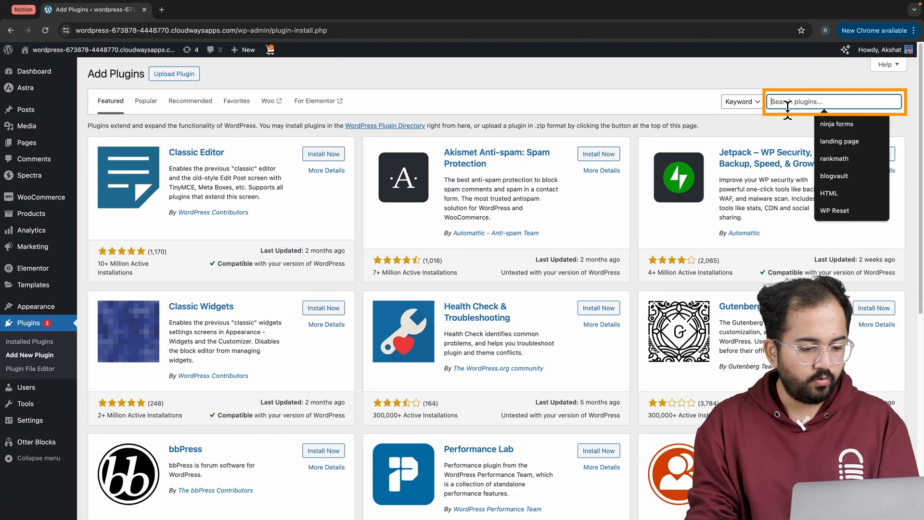
type("wpforms")
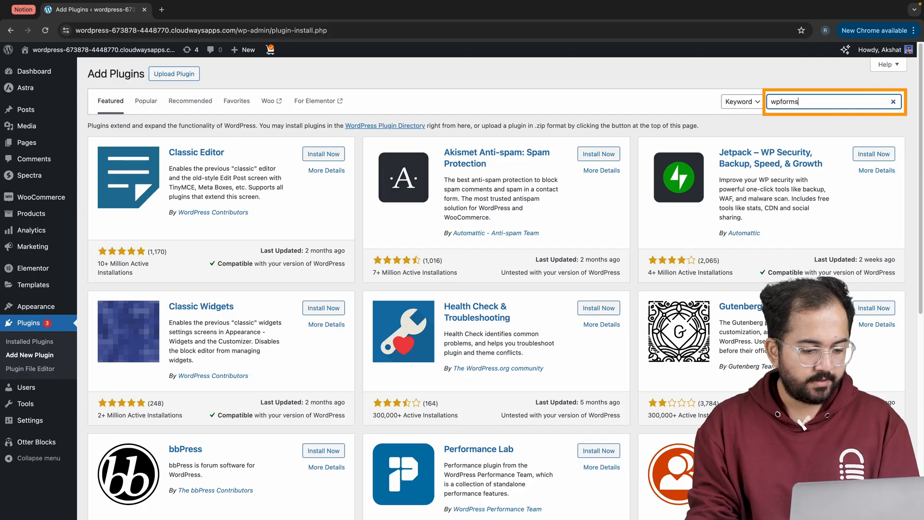
left_click(318, 156)
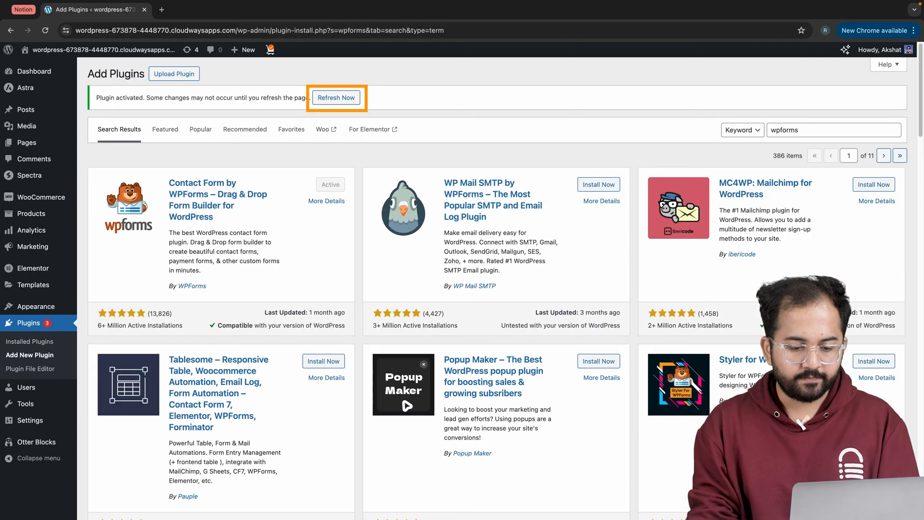
left_click(336, 98)
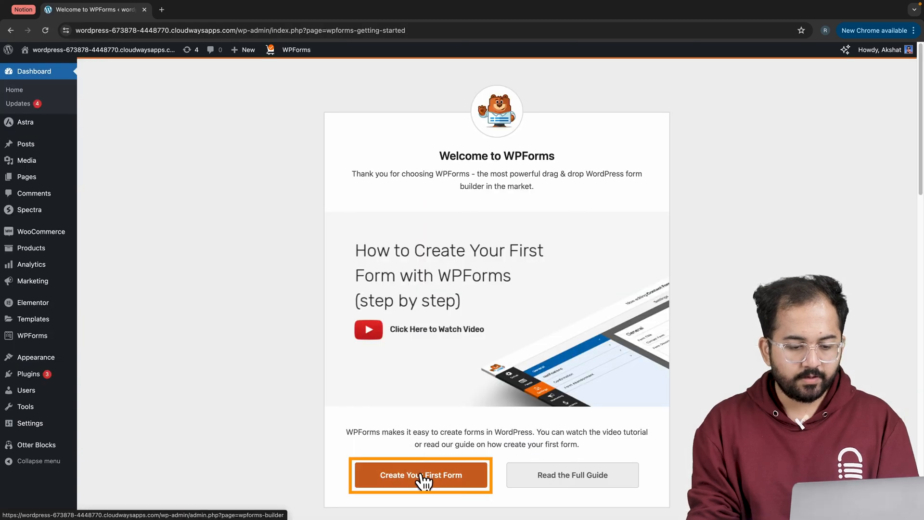
Step: Create a first WPForms form from the Blank Form template with an email field and preview it
left_click(421, 475)
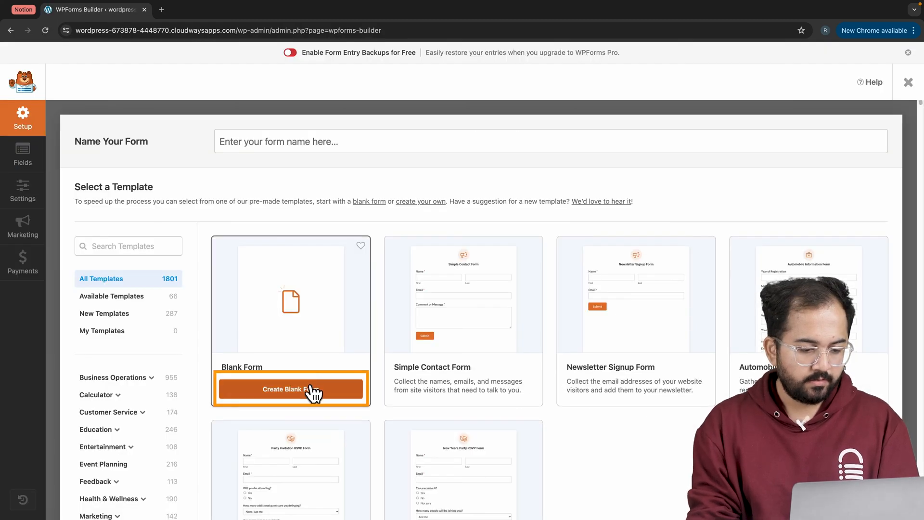
left_click(292, 389)
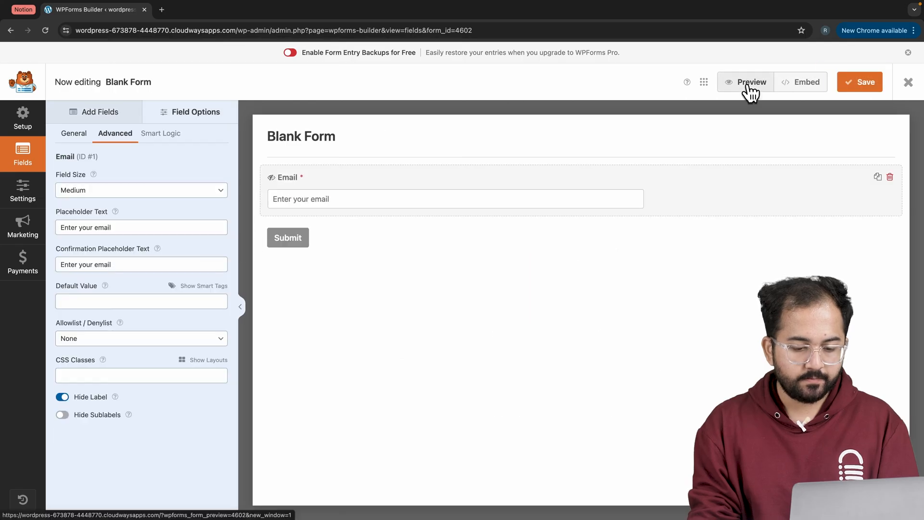
left_click(860, 82)
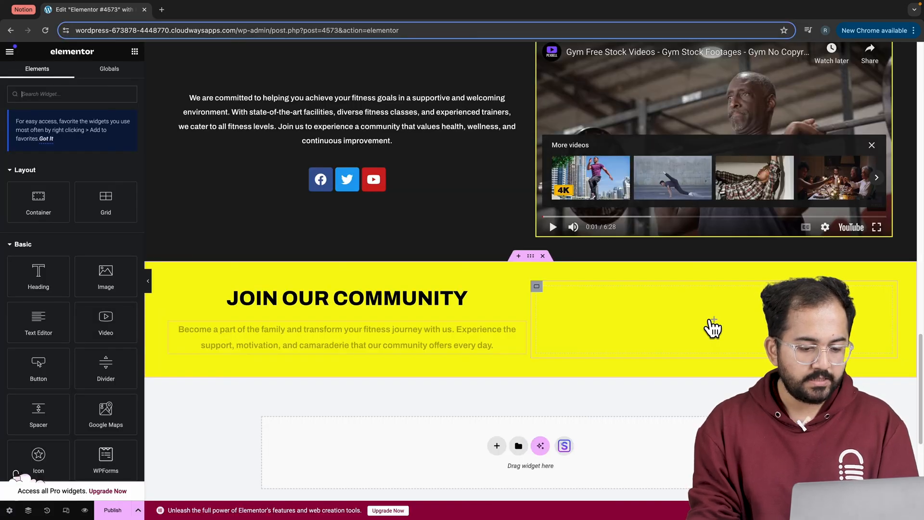
Step: Embed the WPForms email signup form in the right column beside JOIN OUR COMMUNITY
type("for")
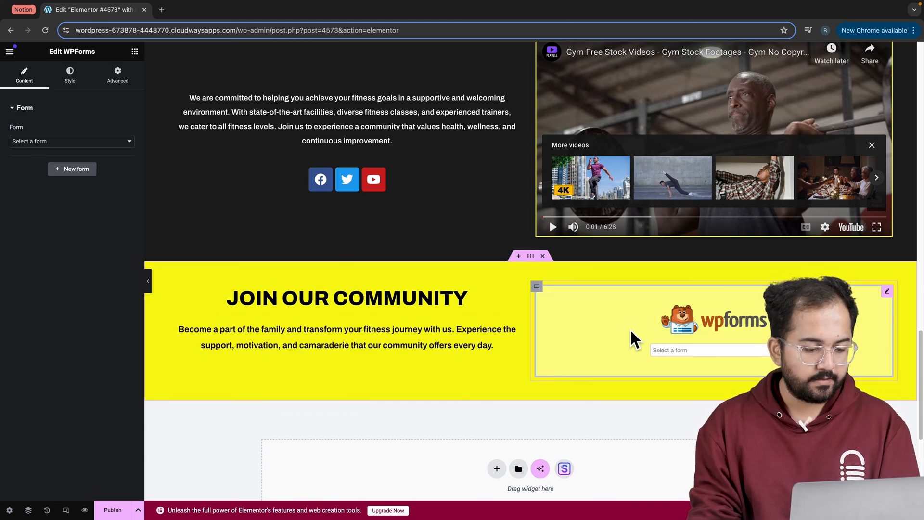
left_click(707, 350)
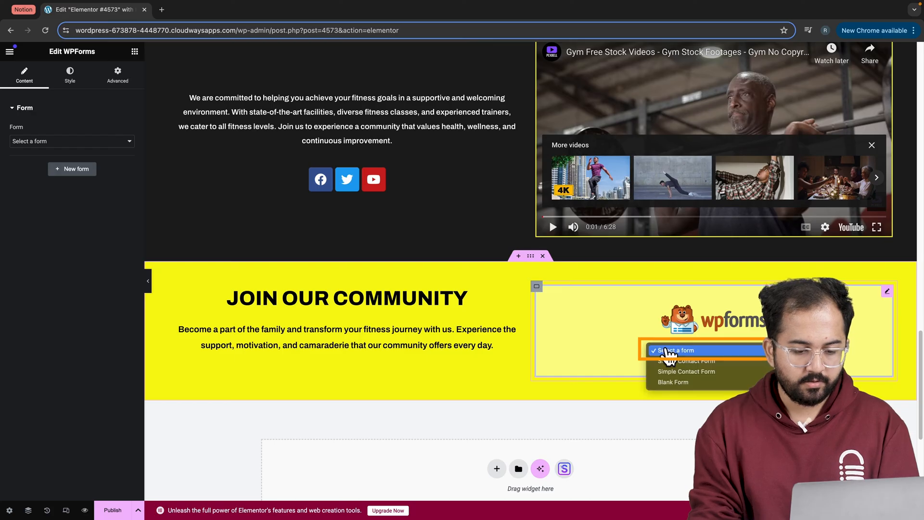
left_click(673, 381)
type("toggle")
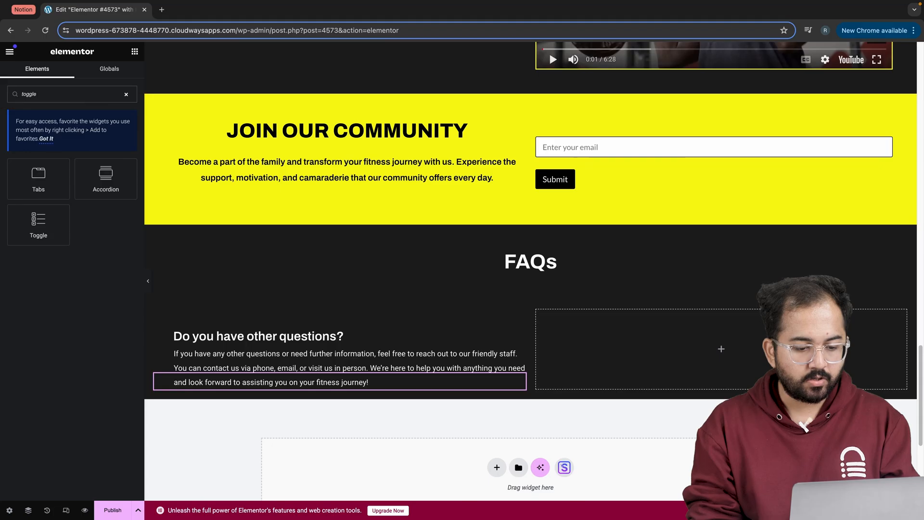
Step: Add a Toggle list with three gym questions to the FAQs column, publish, and view the live page
left_click_drag(38, 225, 584, 355)
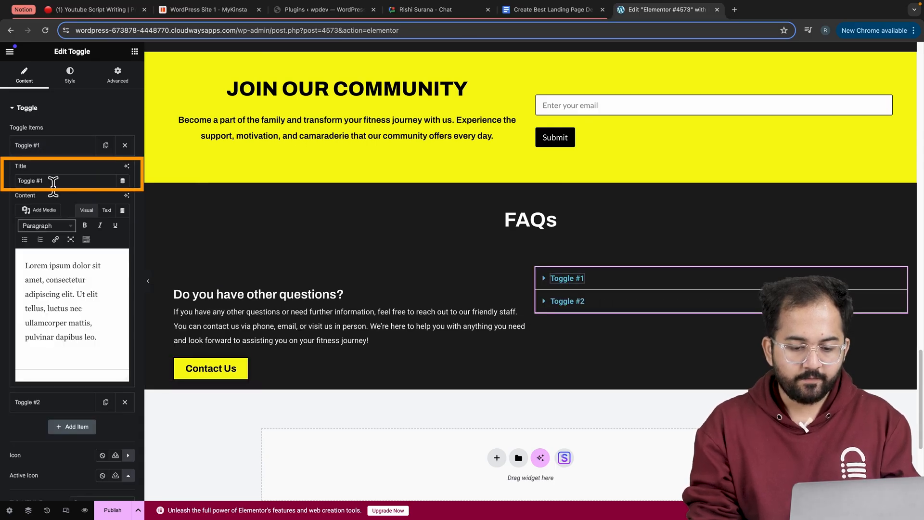
double_click(30, 181)
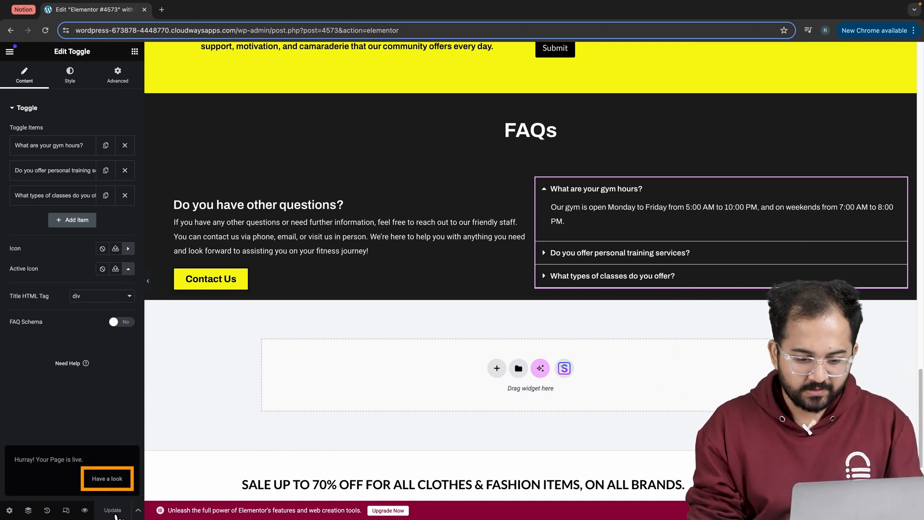
left_click(107, 479)
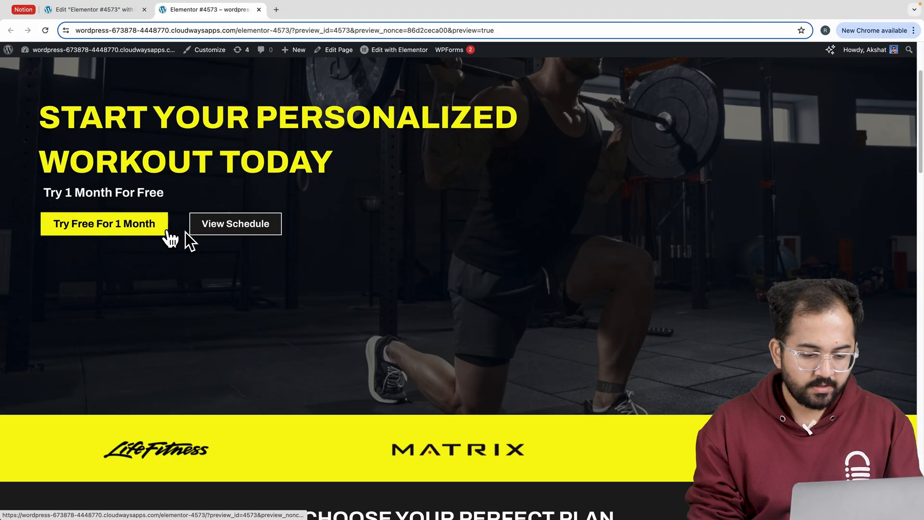
scroll("down", 3)
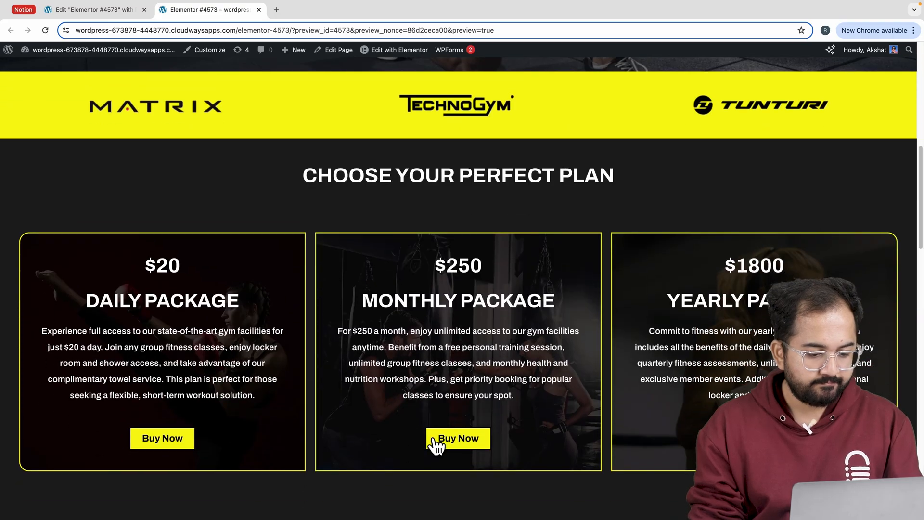
scroll("down", 3)
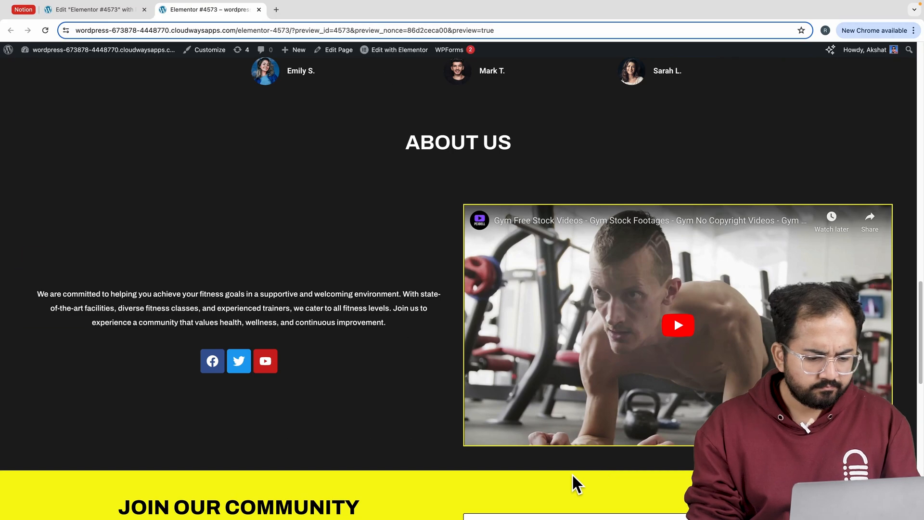
scroll("down", 3)
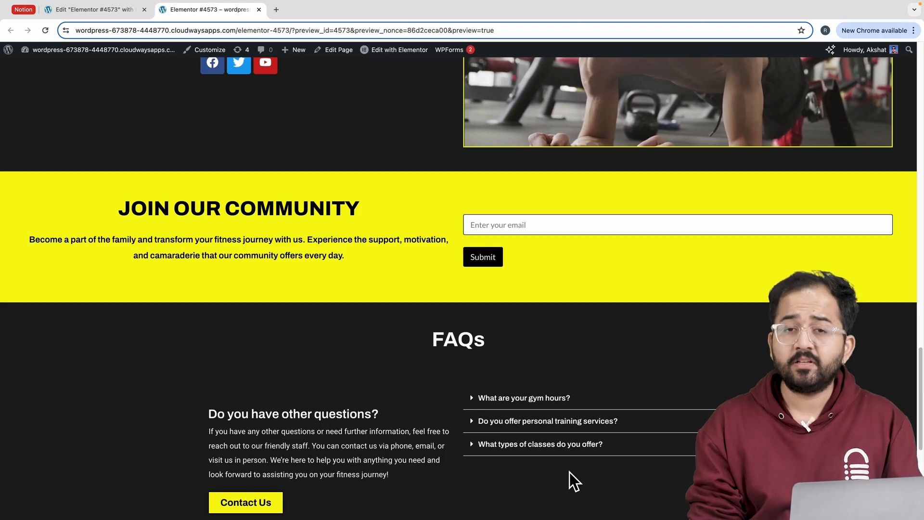